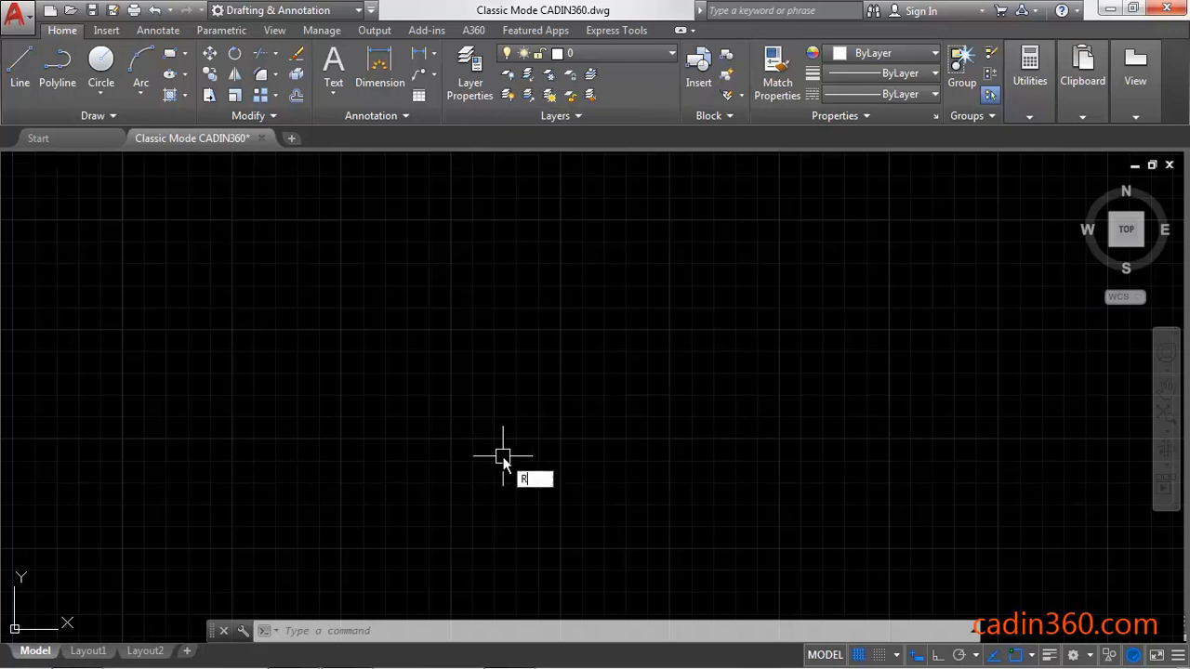
Close the ribbon with the RIBBONCLOSE command.
{"action": "type", "text": "IBBON"}
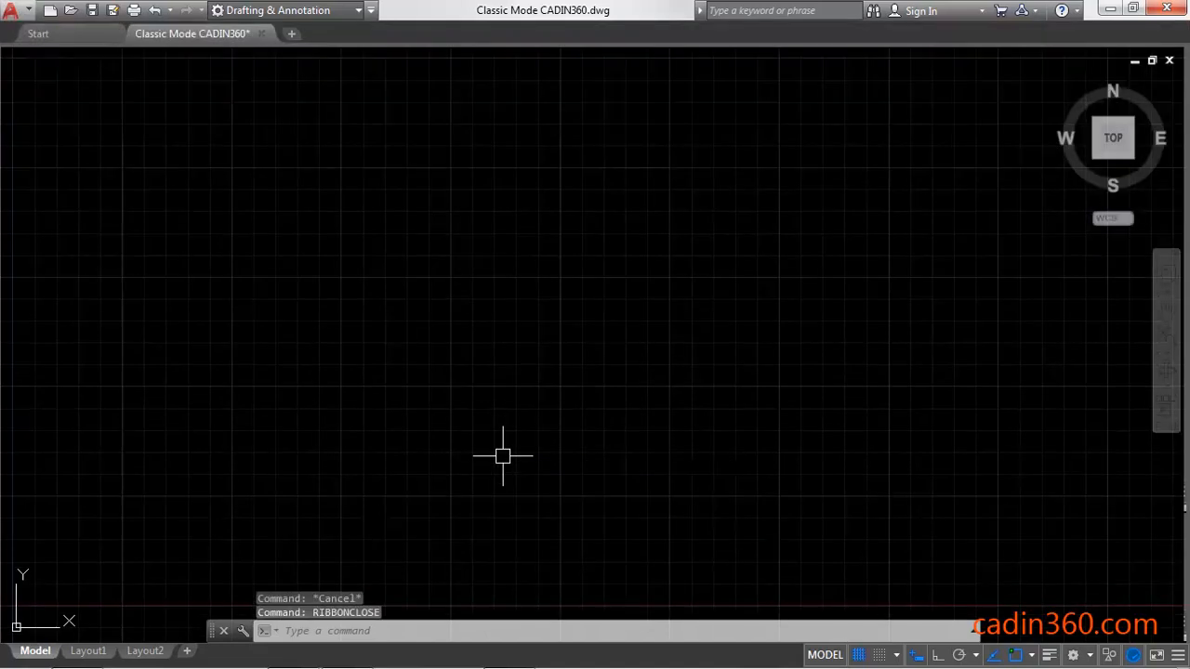
{"action": "mouse_move", "coordinate": [592, 319]}
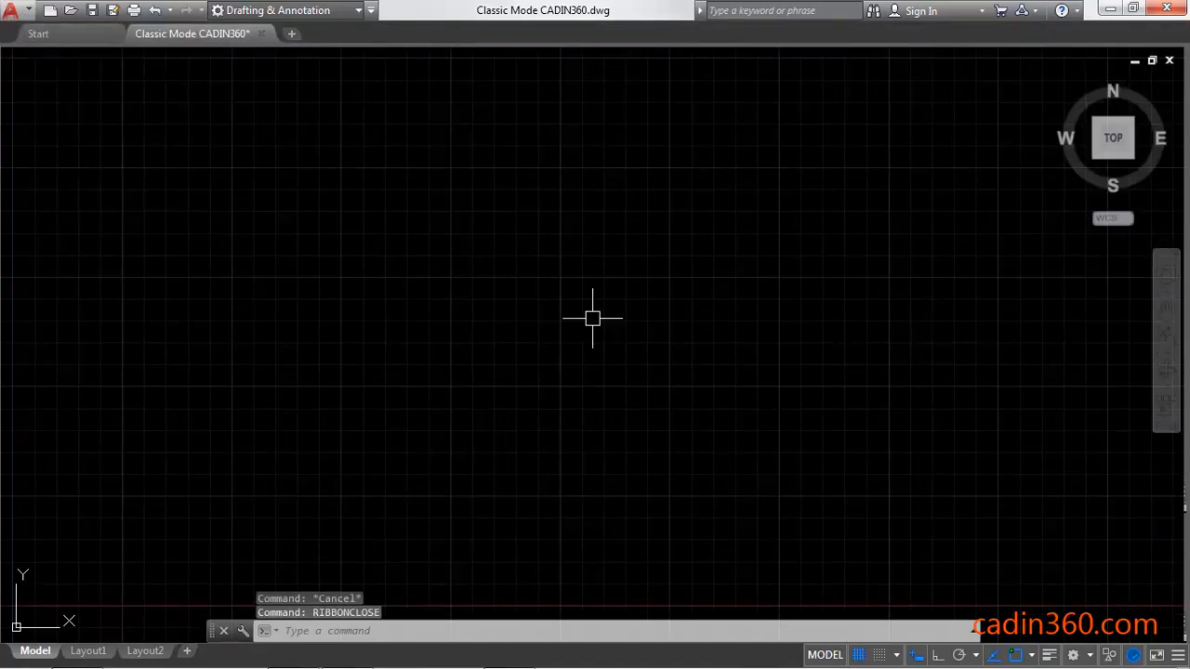
{"action": "mouse_move", "coordinate": [607, 475]}
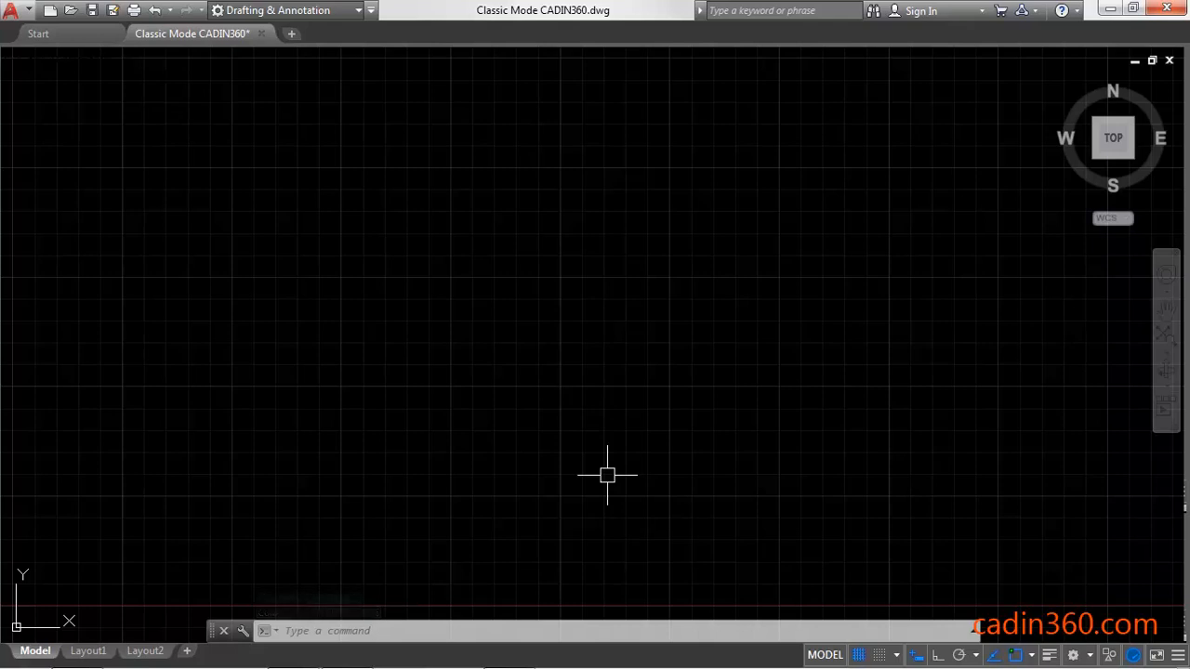
{"action": "mouse_move", "coordinate": [379, 218]}
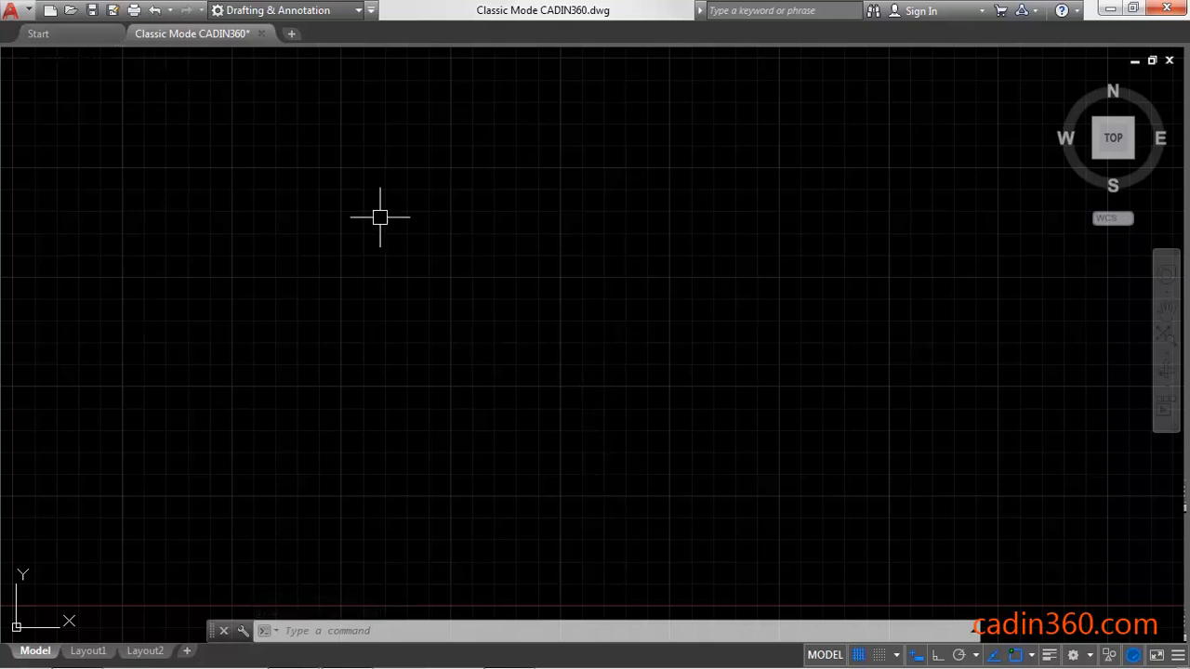
Uncheck Display File Tabs in Options (OP) and confirm.
{"action": "type", "text": "OP"}
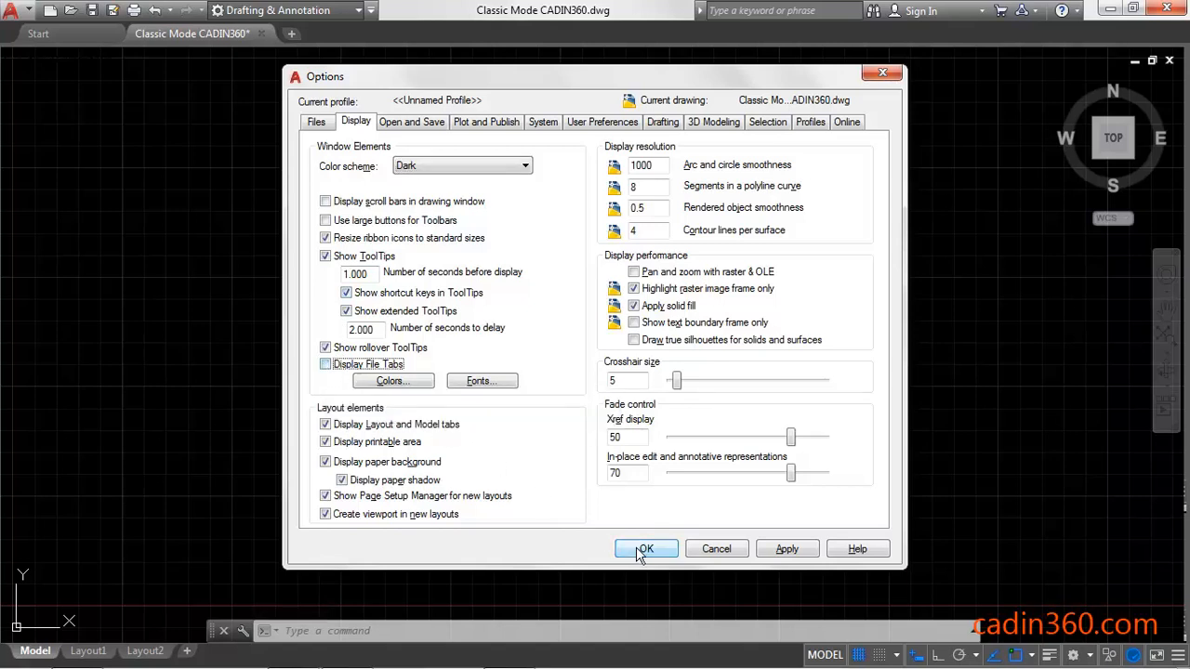
{"action": "left_click", "coordinate": [646, 548]}
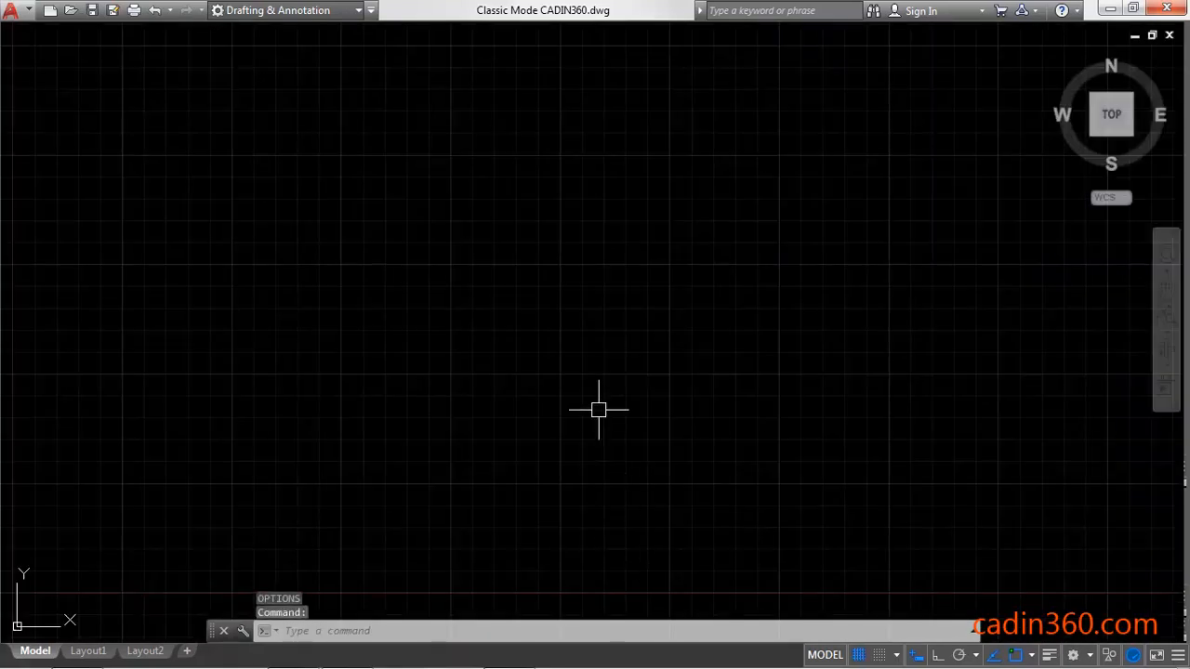
Turn the classic menu bar on with MENUBAR set to 1.
{"action": "type", "text": "MENU"}
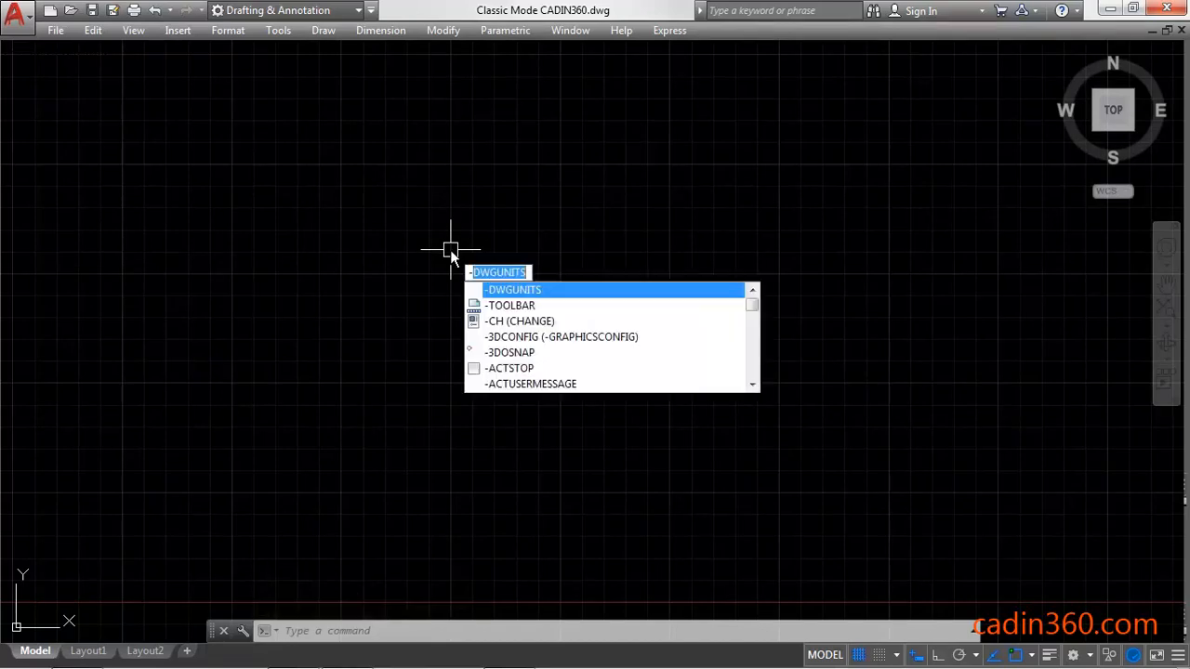
Show the Draw toolbar using the -TOOLBAR command with DRAW.
{"action": "type", "text": "-T"}
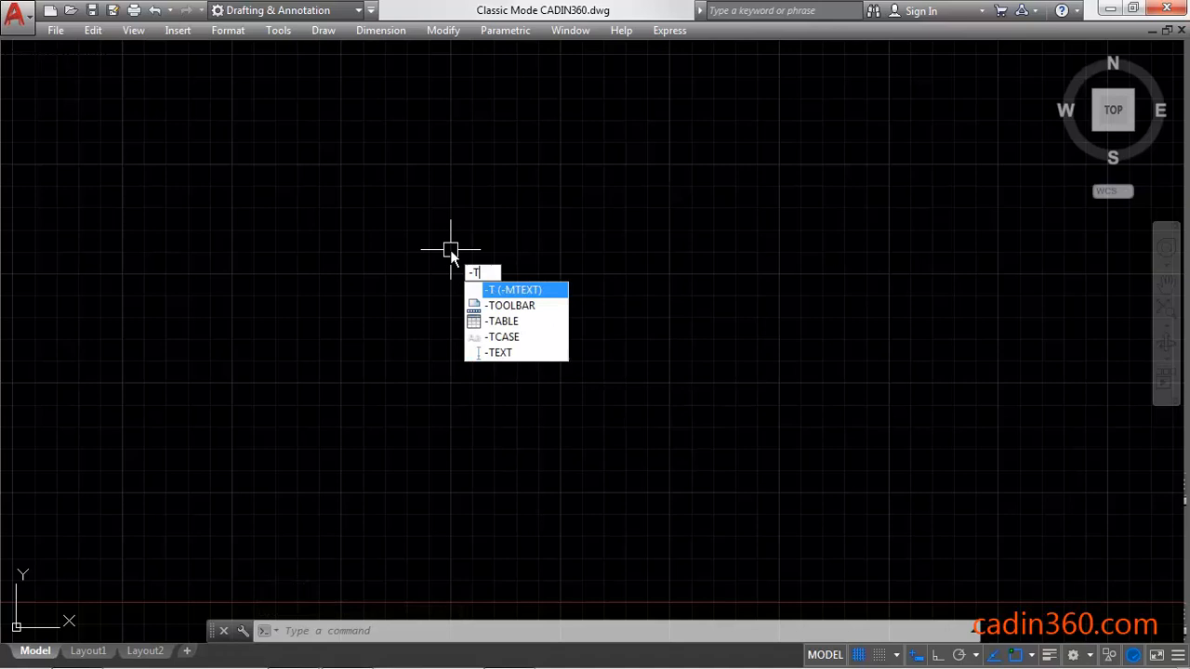
{"action": "left_click", "coordinate": [510, 305]}
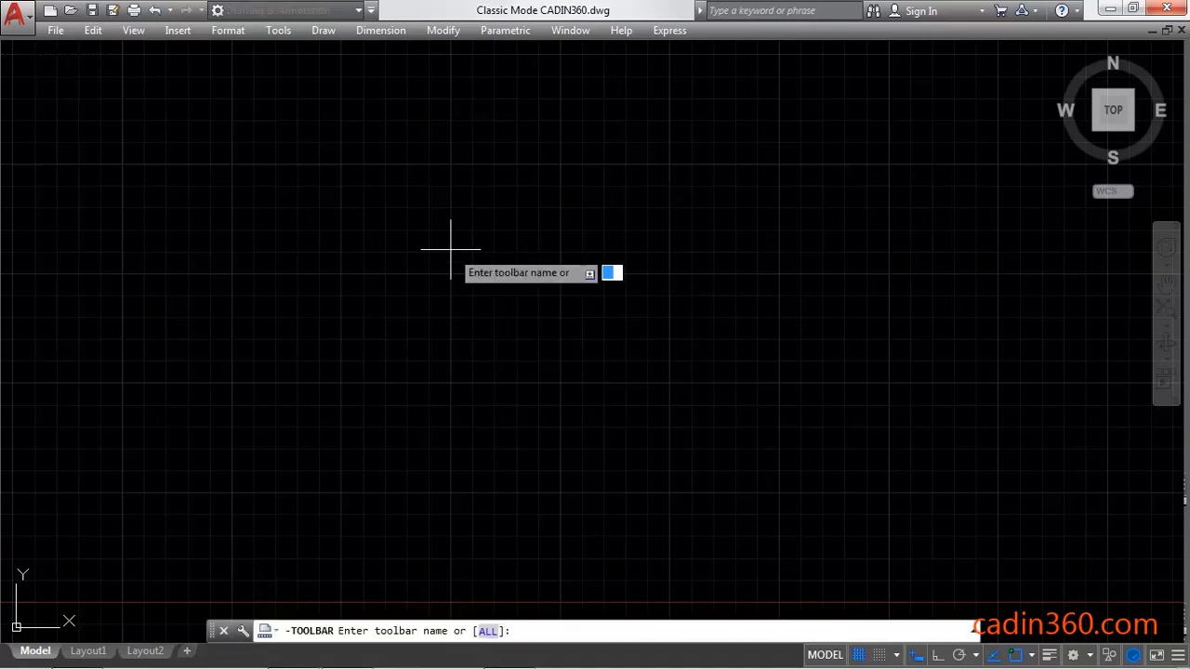
{"action": "type", "text": "D"}
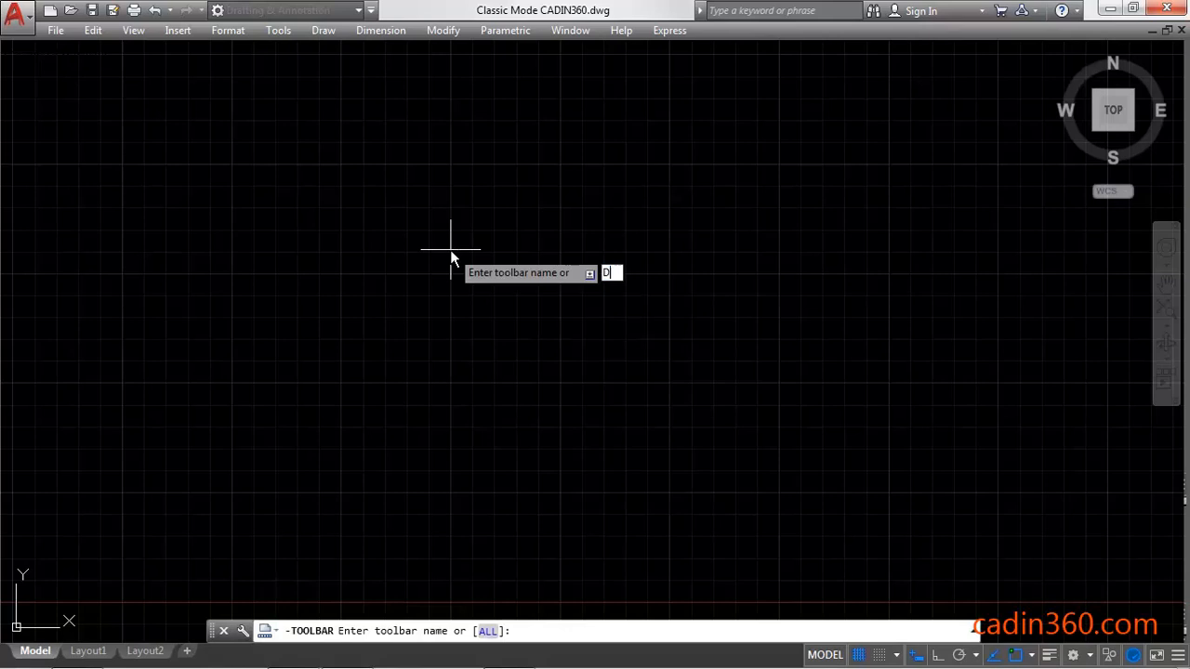
{"action": "type", "text": "RAW"}
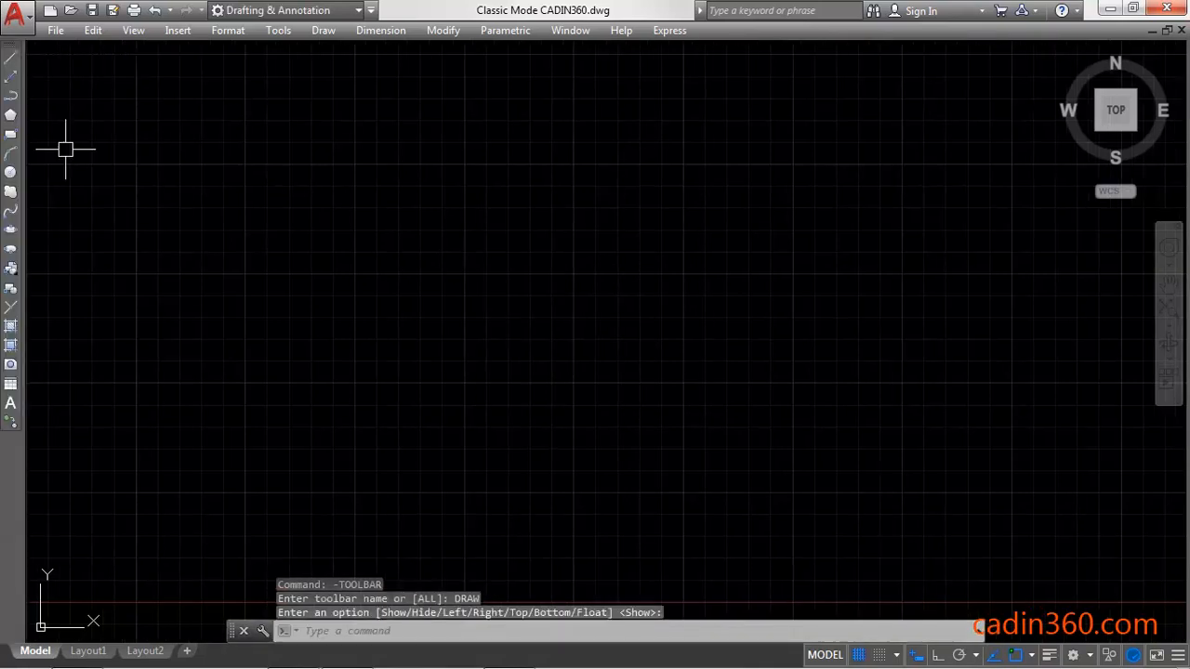
{"action": "mouse_move", "coordinate": [10, 403]}
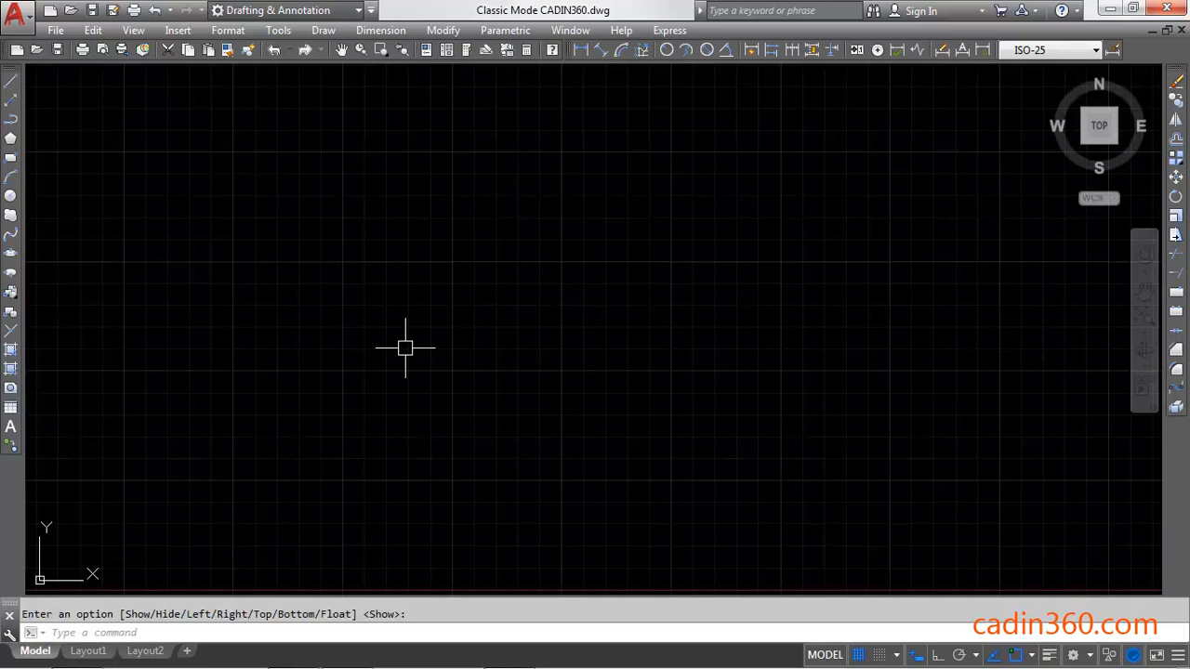
Save the current layout as workspace CLASSIC via WORKSPACE SAveas.
{"action": "type", "text": "WORKSPACE Save Workspace as <Drafting & Annotation>:"}
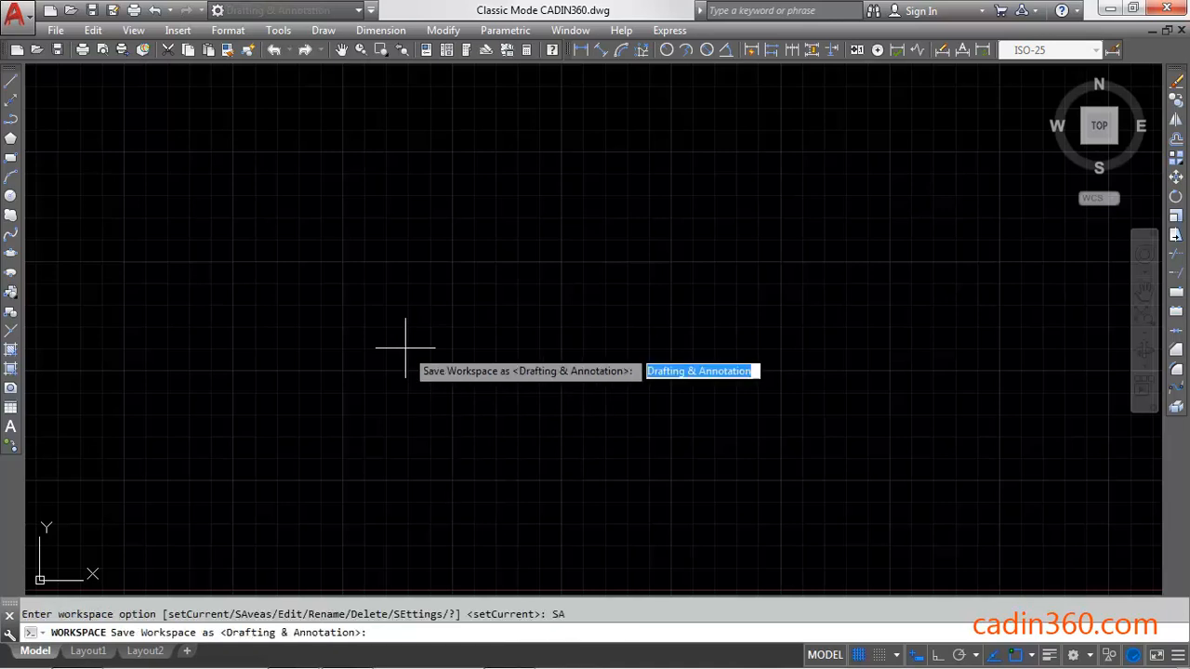
{"action": "type", "text": "C"}
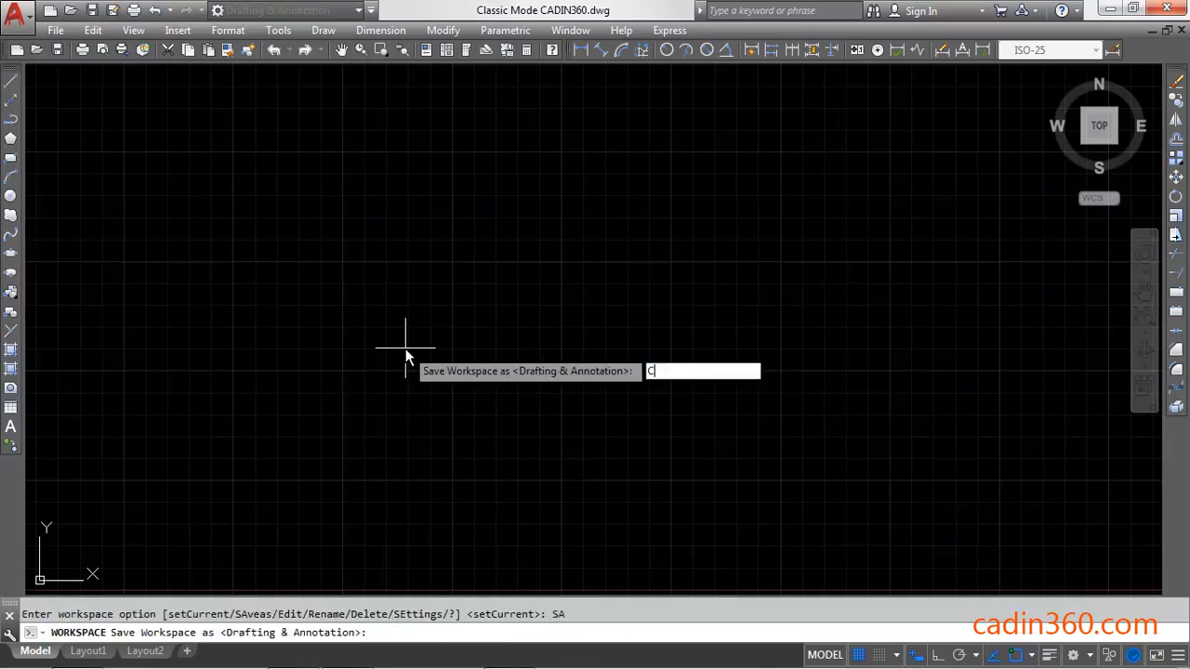
{"action": "type", "text": "LASS"}
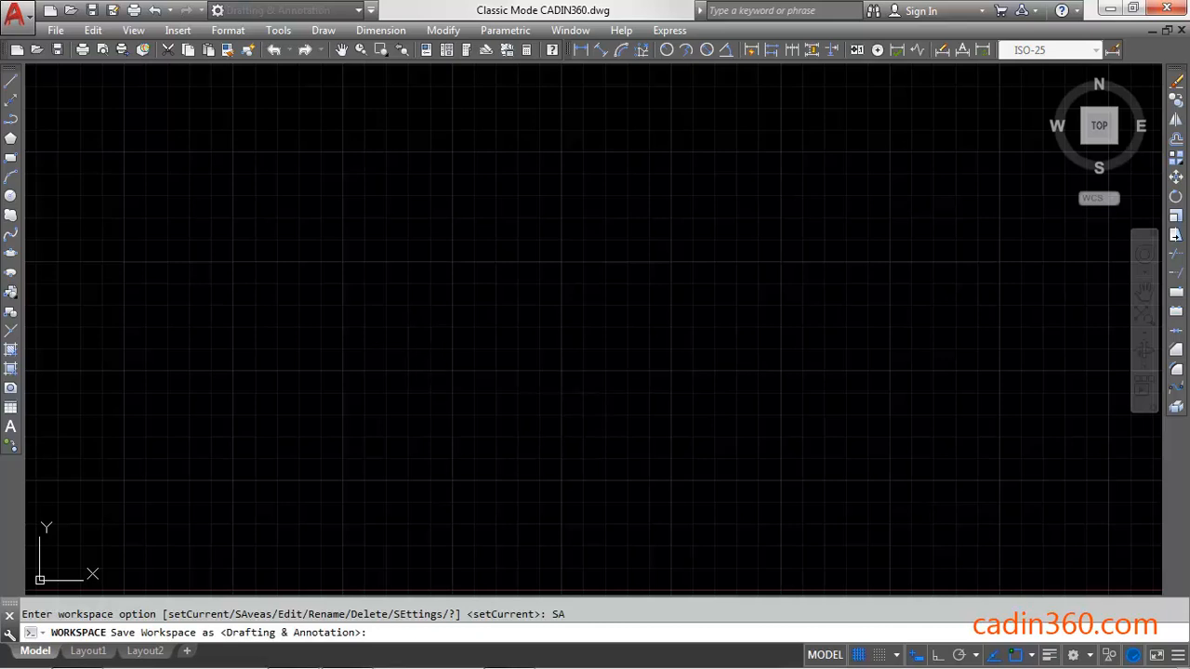
{"action": "type", "text": "CLASSIC"}
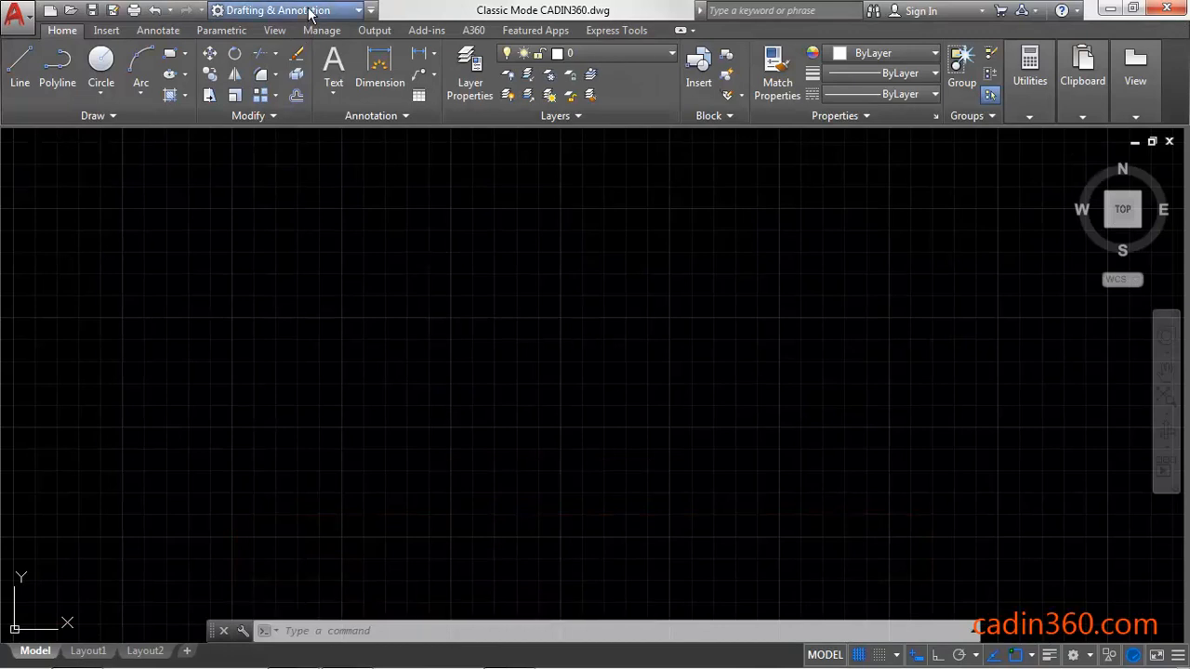
Select CLASSIC from the Quick Access Toolbar workspace dropdown.
{"action": "left_click", "coordinate": [289, 11]}
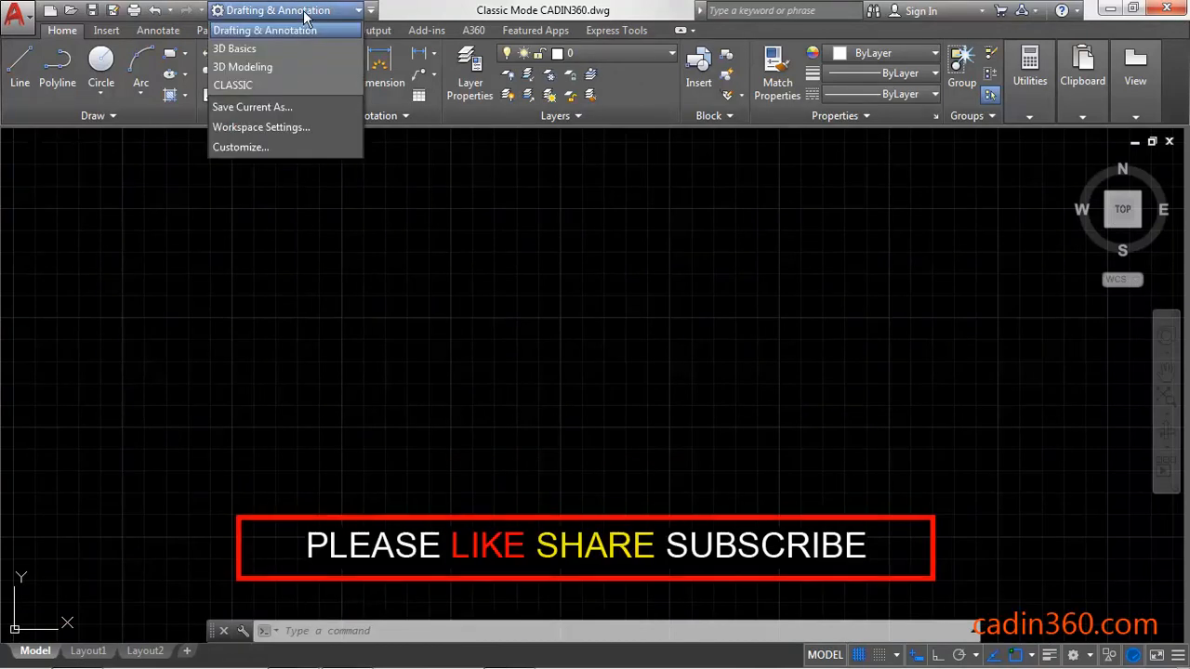
{"action": "left_click", "coordinate": [233, 85]}
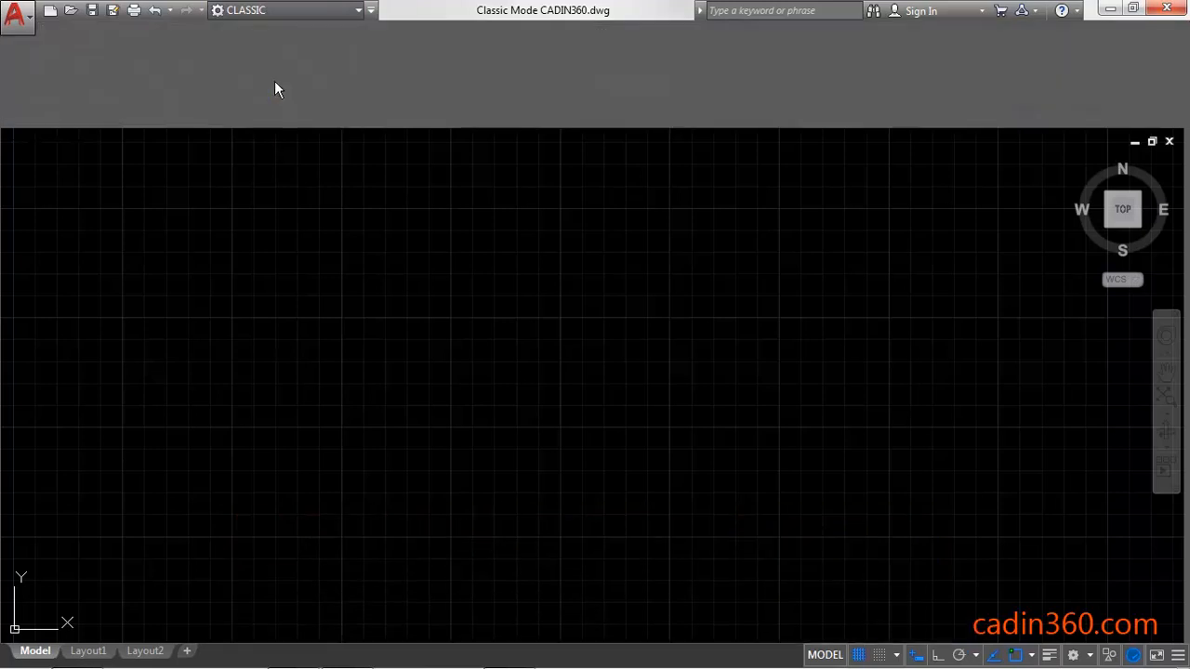
{"action": "left_click", "coordinate": [1150, 140]}
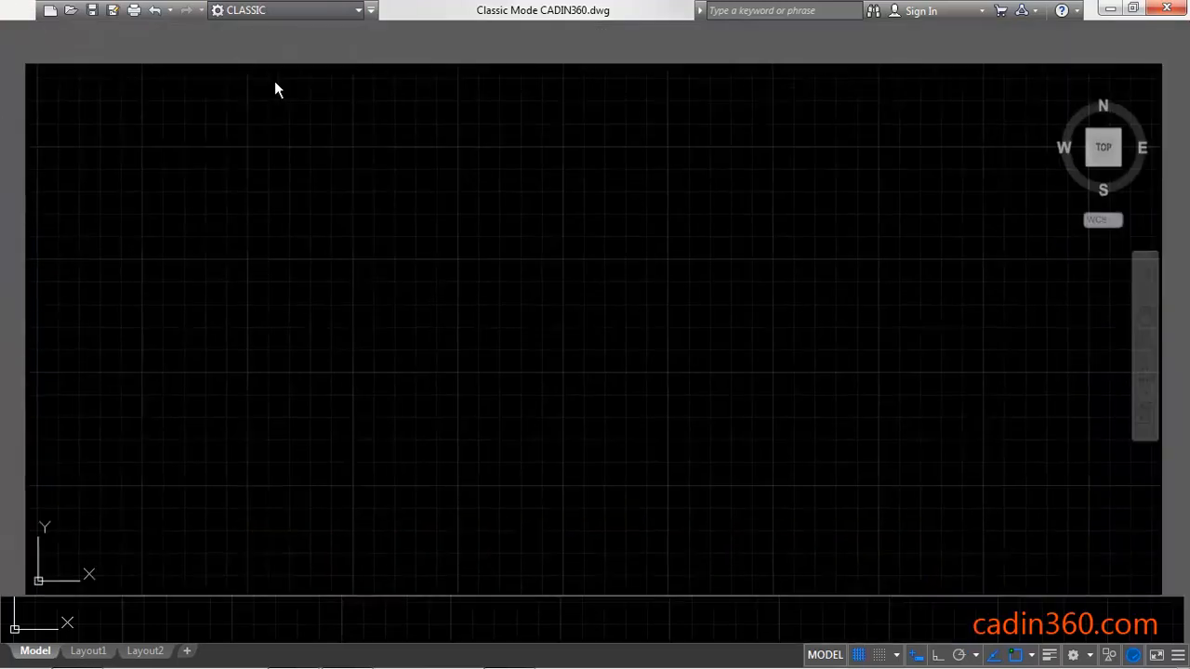